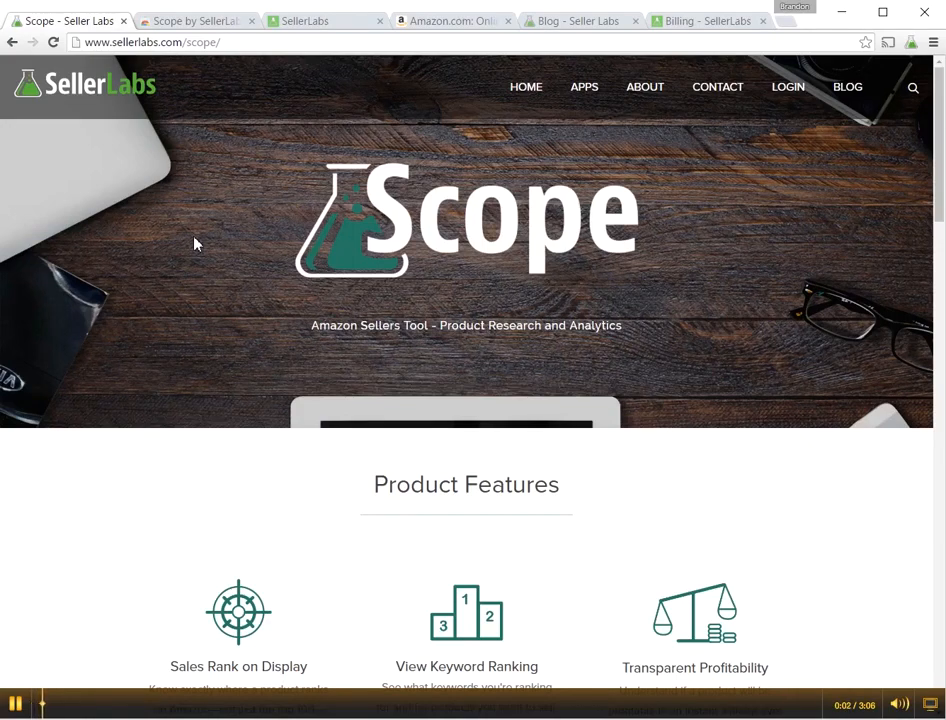
mouse_move(128, 138)
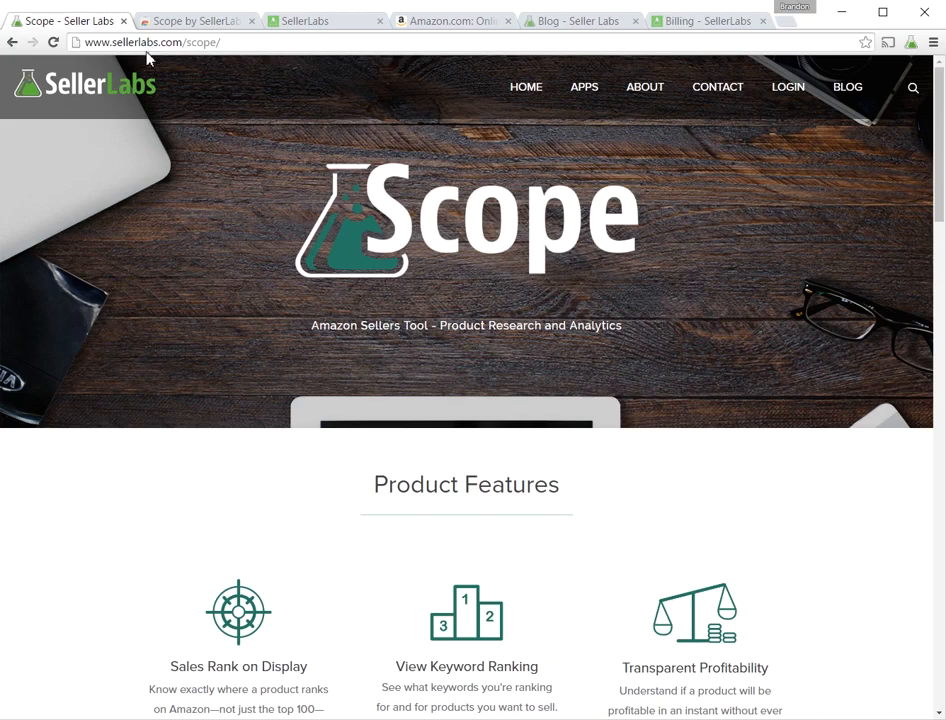
Step: Start adding the Scope by SellerLabs extension from its Chrome Web Store listing
left_click(196, 20)
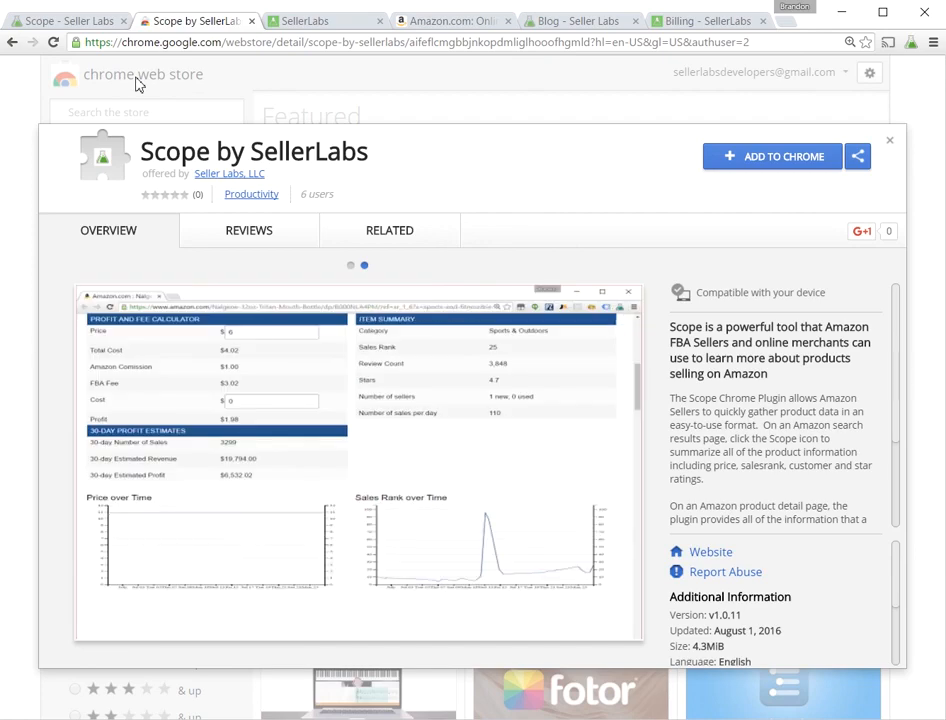
mouse_move(772, 156)
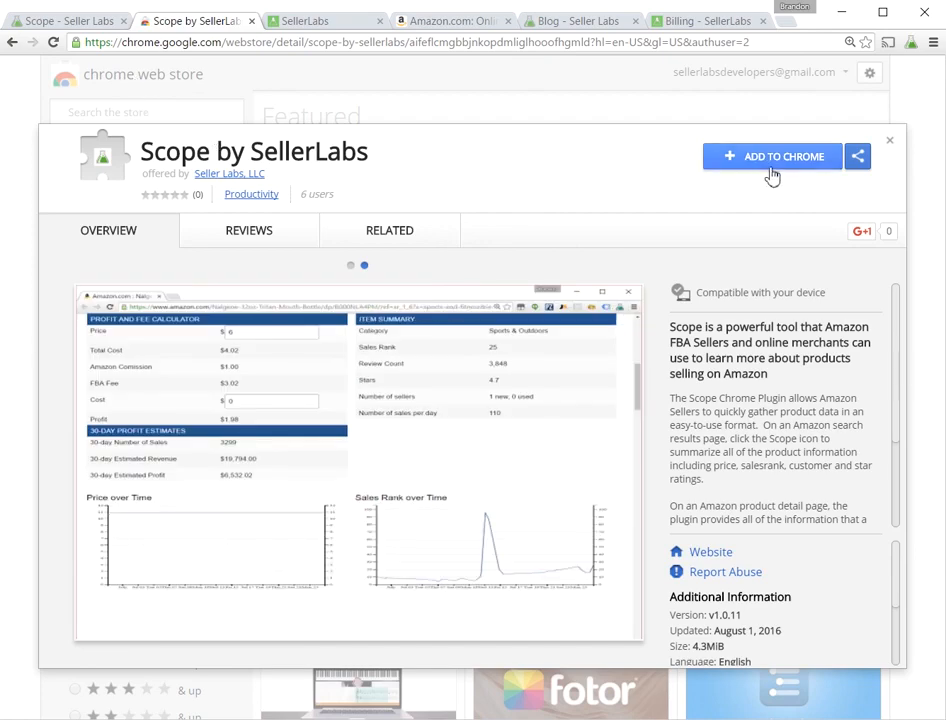
left_click(772, 156)
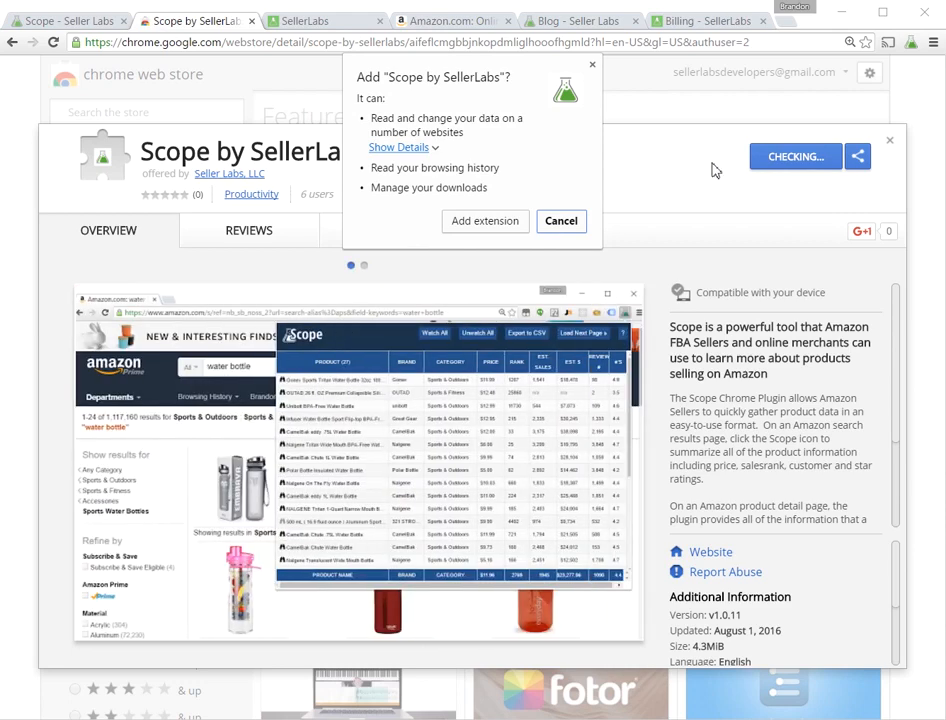
mouse_move(562, 168)
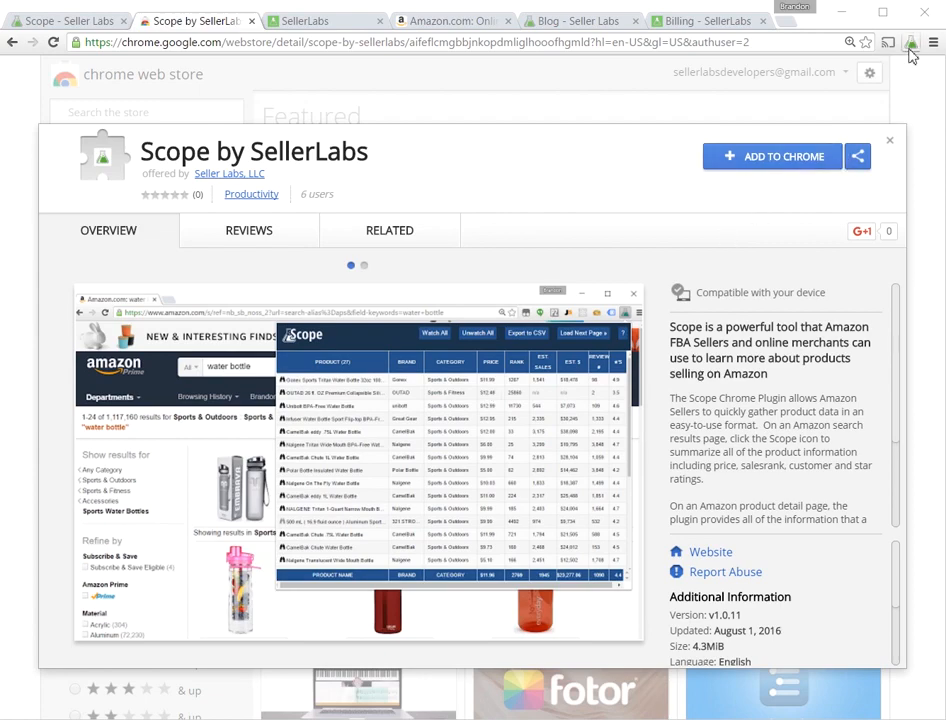
mouse_move(912, 42)
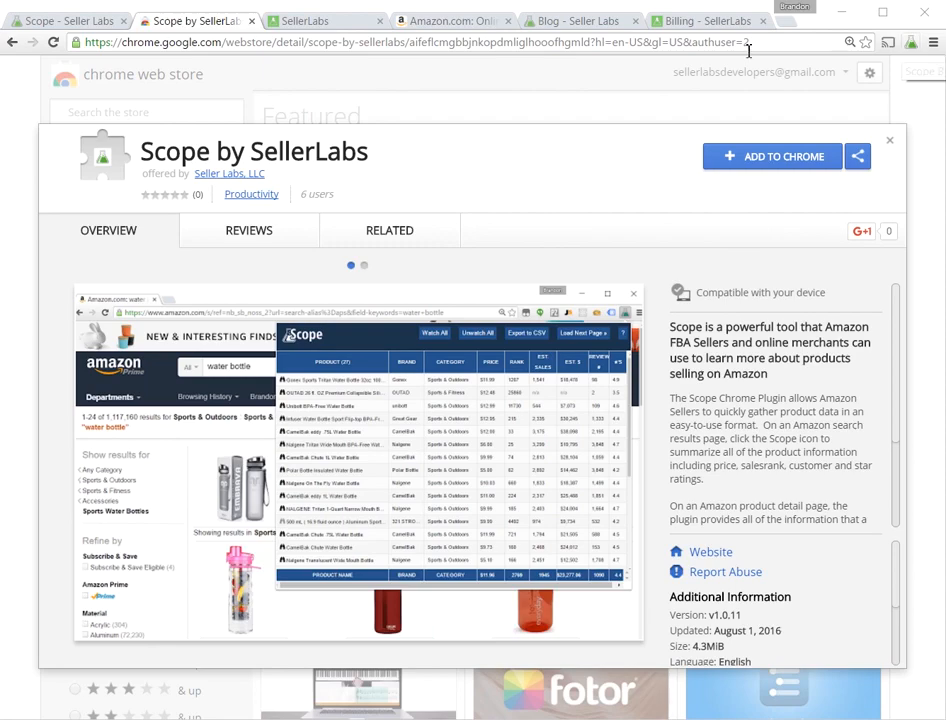
Step: Show the accounts.sellerlabs.com sign-in form with email and password already filled
left_click(302, 20)
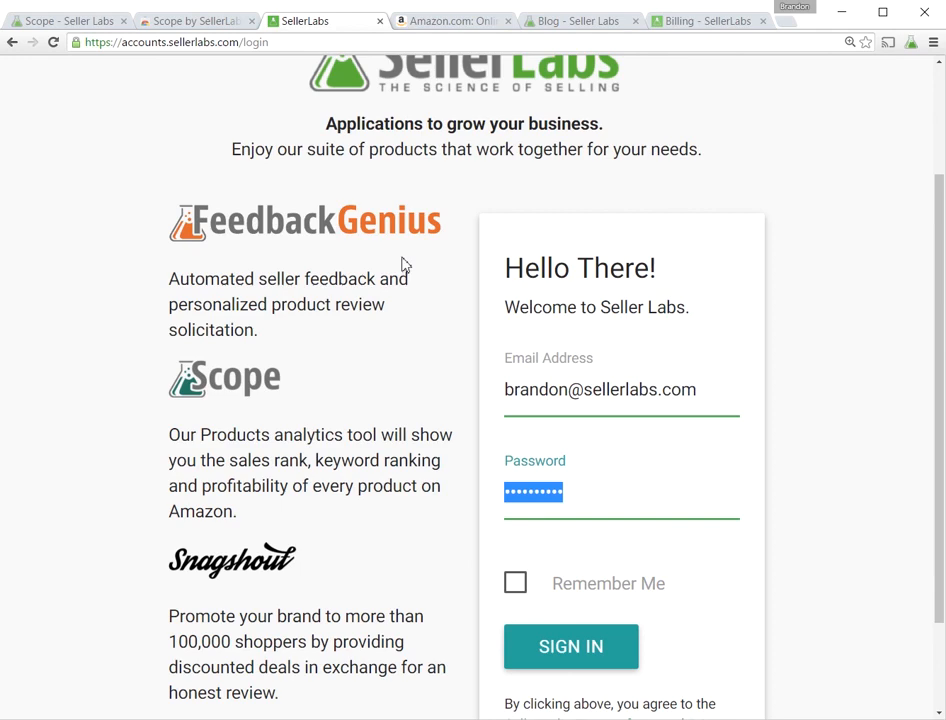
mouse_move(470, 278)
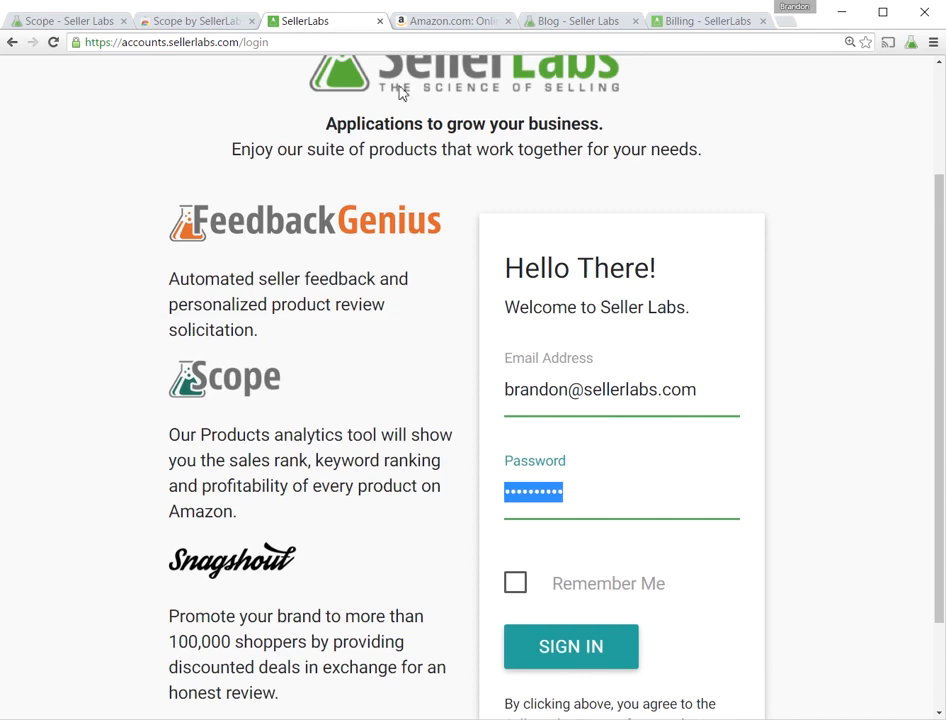
Step: Search Amazon for "apple slicer" using the Home & Kitchen department suggestion
left_click(452, 20)
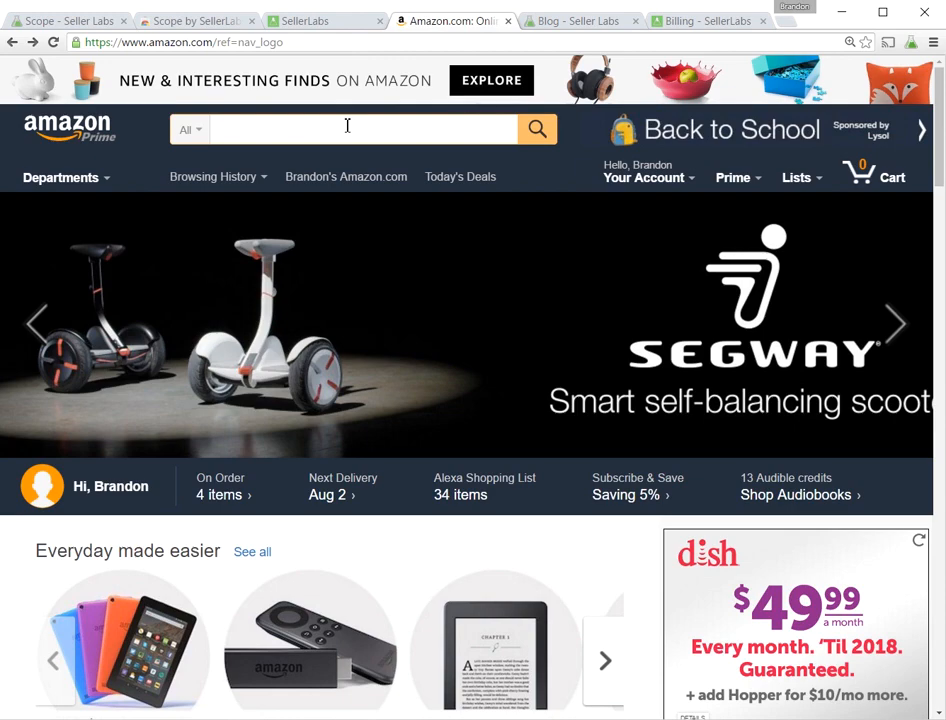
type("a")
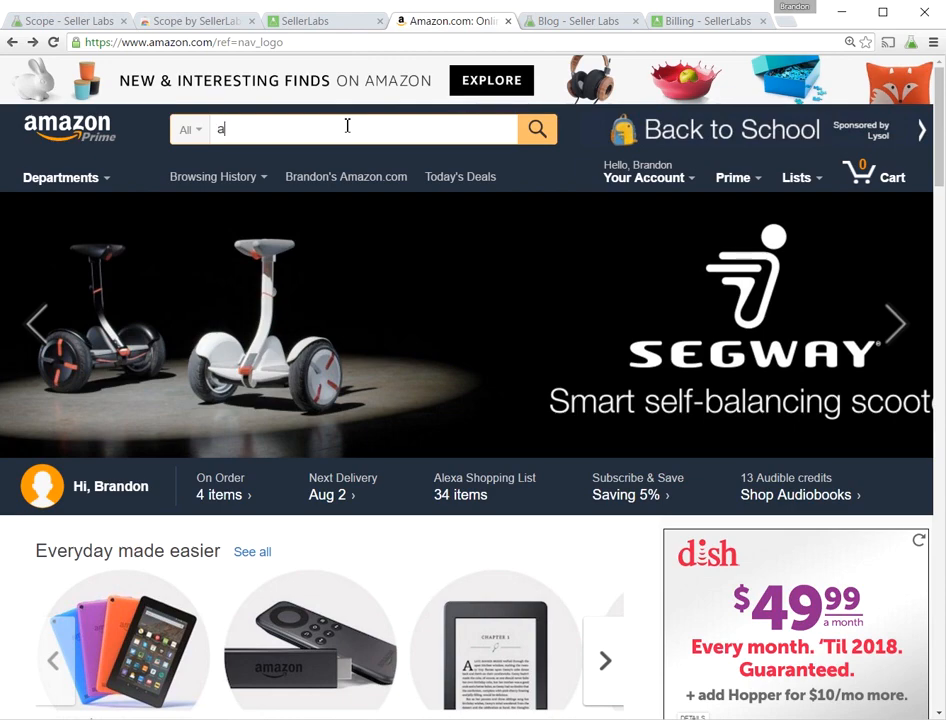
type("pple slicer")
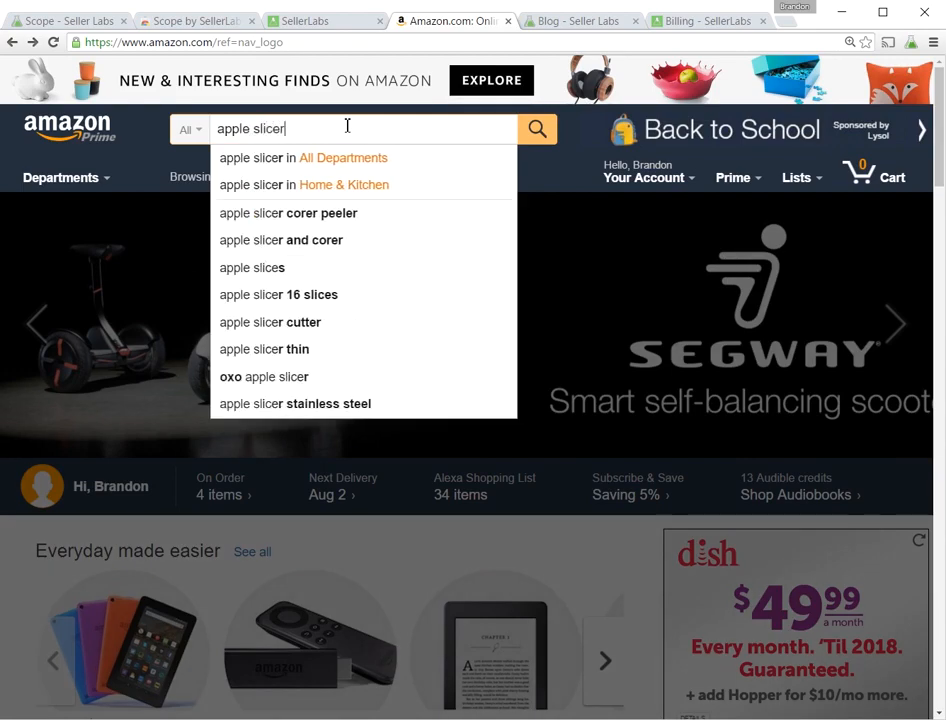
left_click(538, 128)
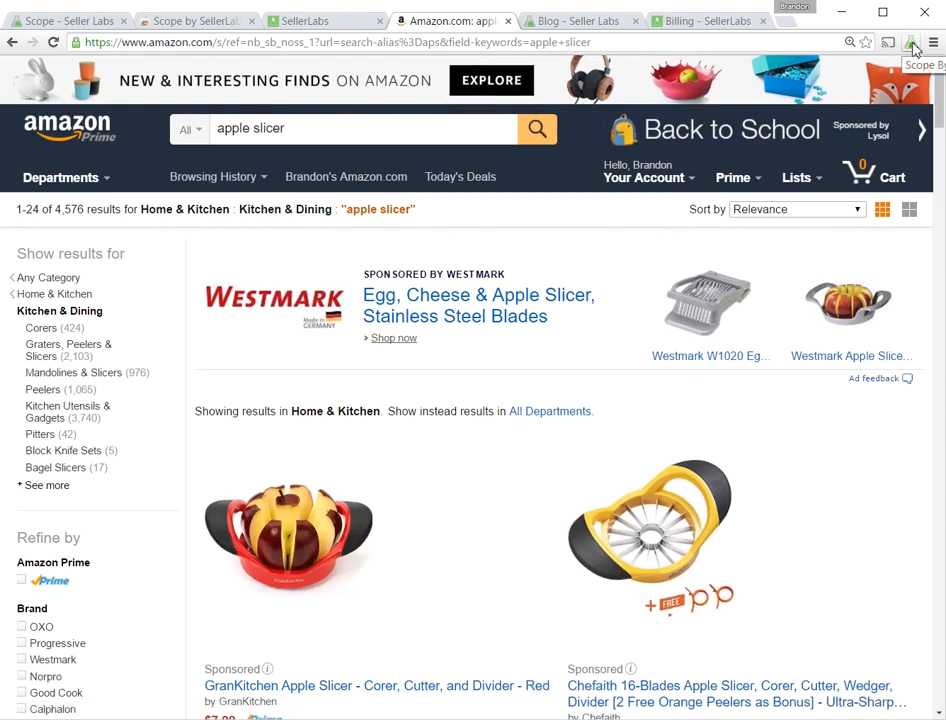
Step: Open the Happy Gourmet Kitchenware apple slicer and corer listing, priced $6.98
left_click(912, 48)
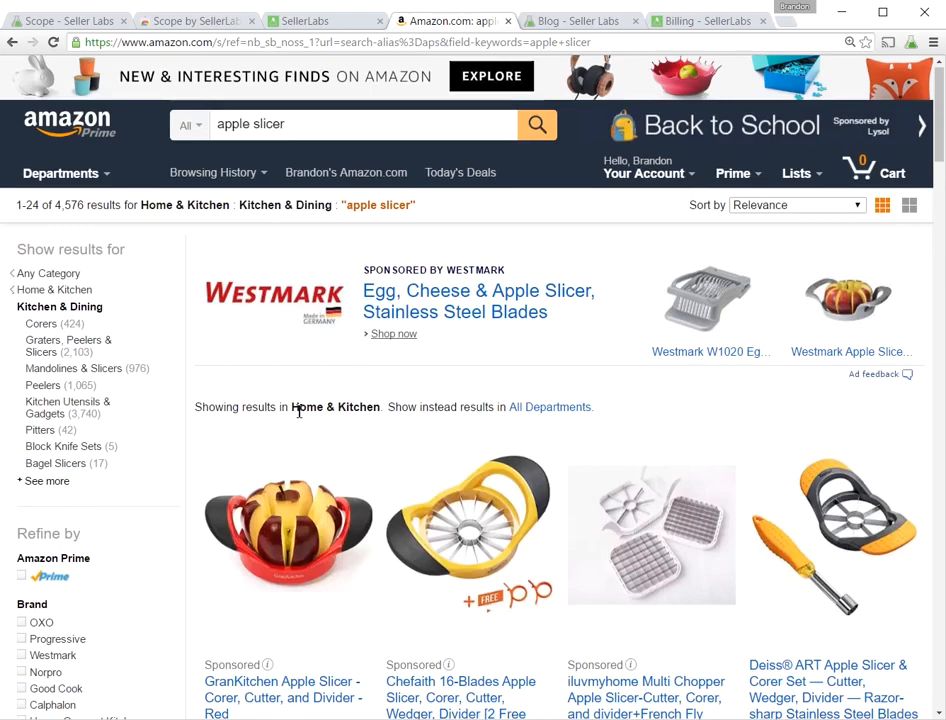
scroll("down", 3)
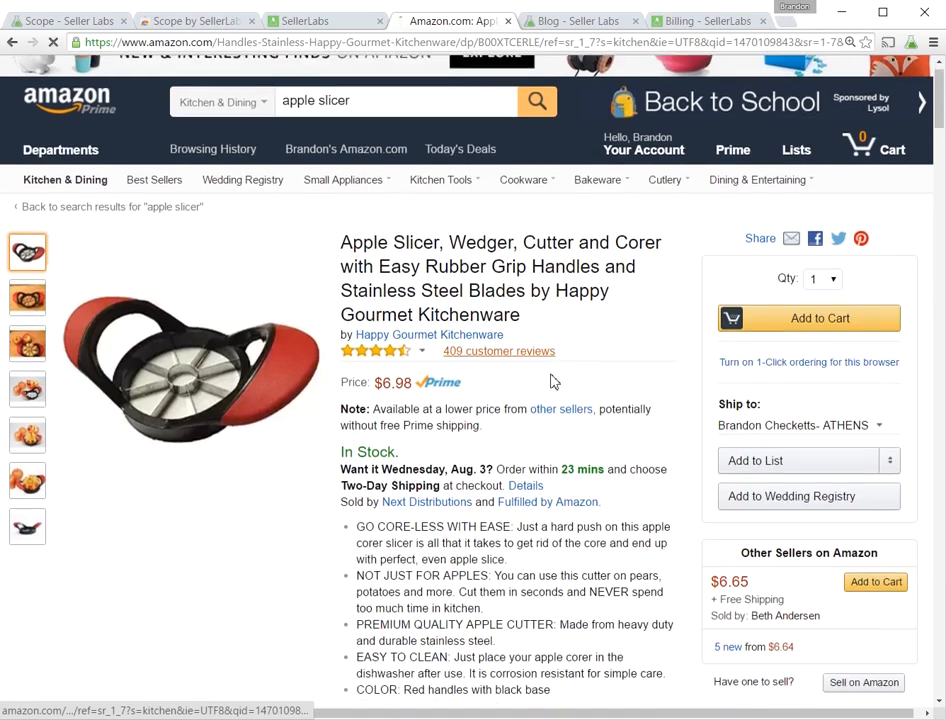
Step: Enter a cost of 1.0 in the Scope profit calculator, reducing profit to $1.91
scroll("down", 3)
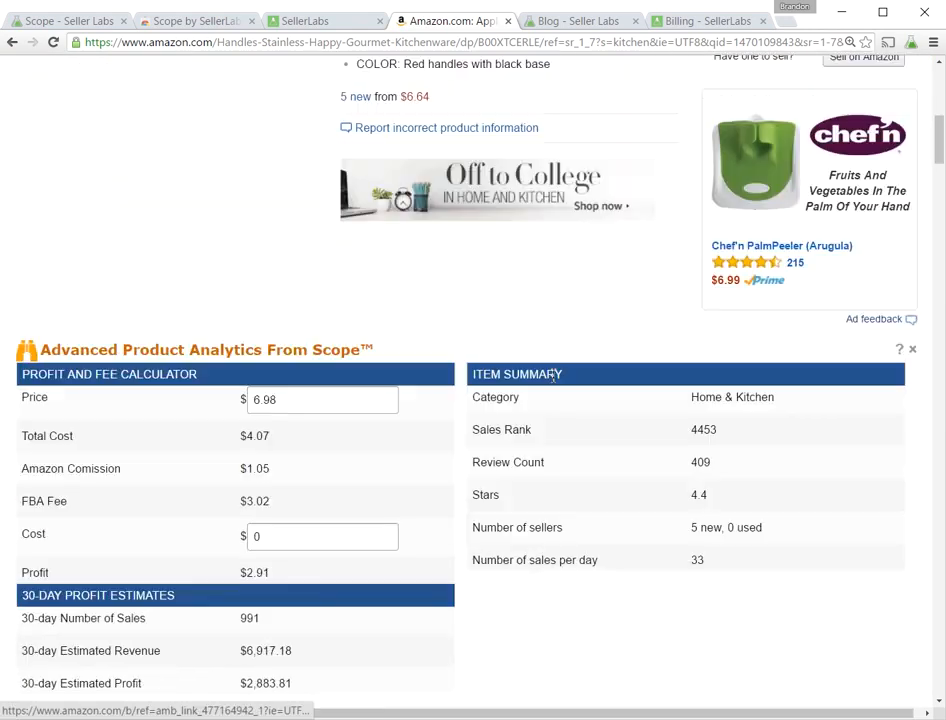
scroll("down", 3)
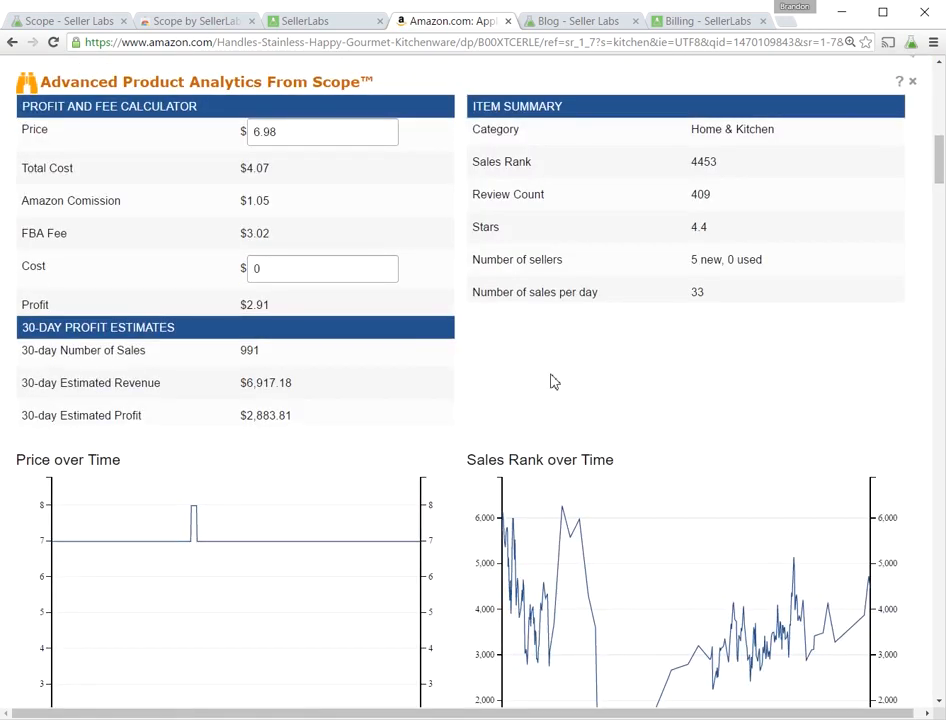
left_click(320, 268)
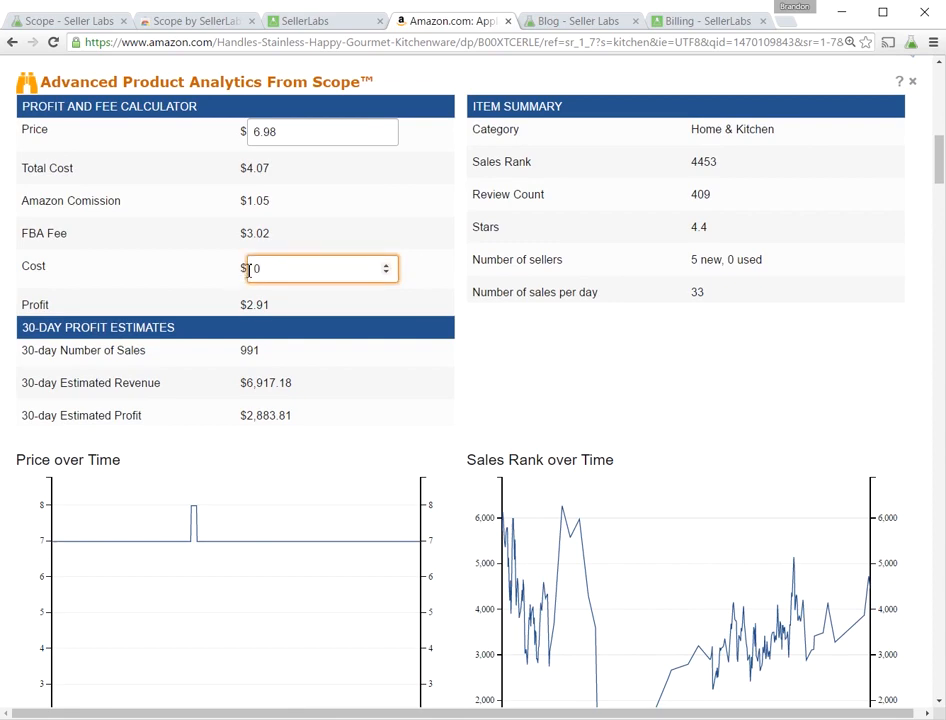
type("1.0")
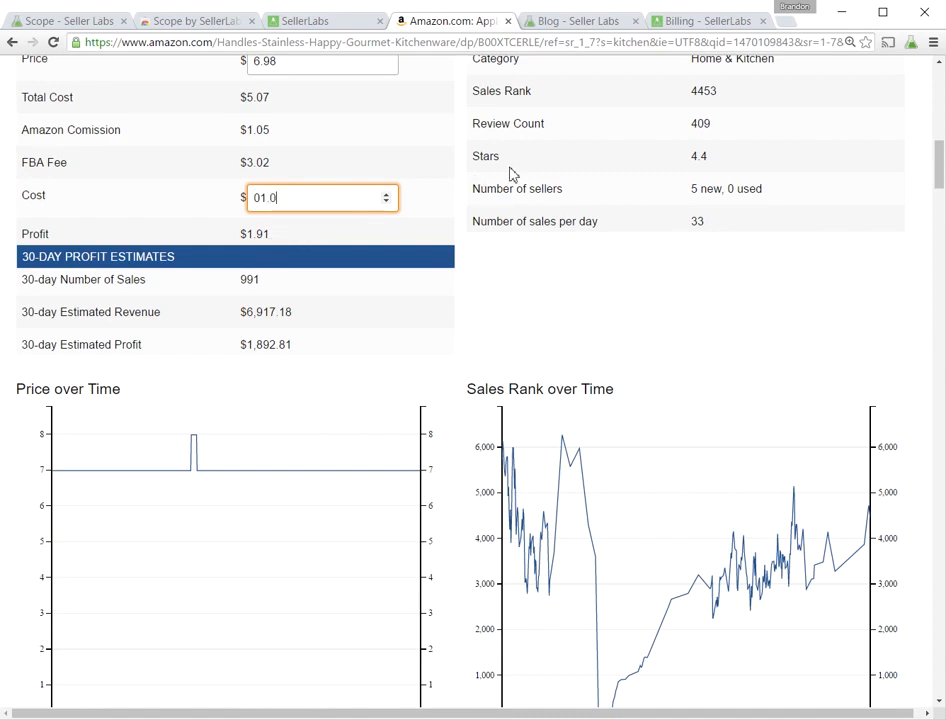
Step: Review Scope's charts and keywords, then move to the Seller Labs blog
scroll("down", 3)
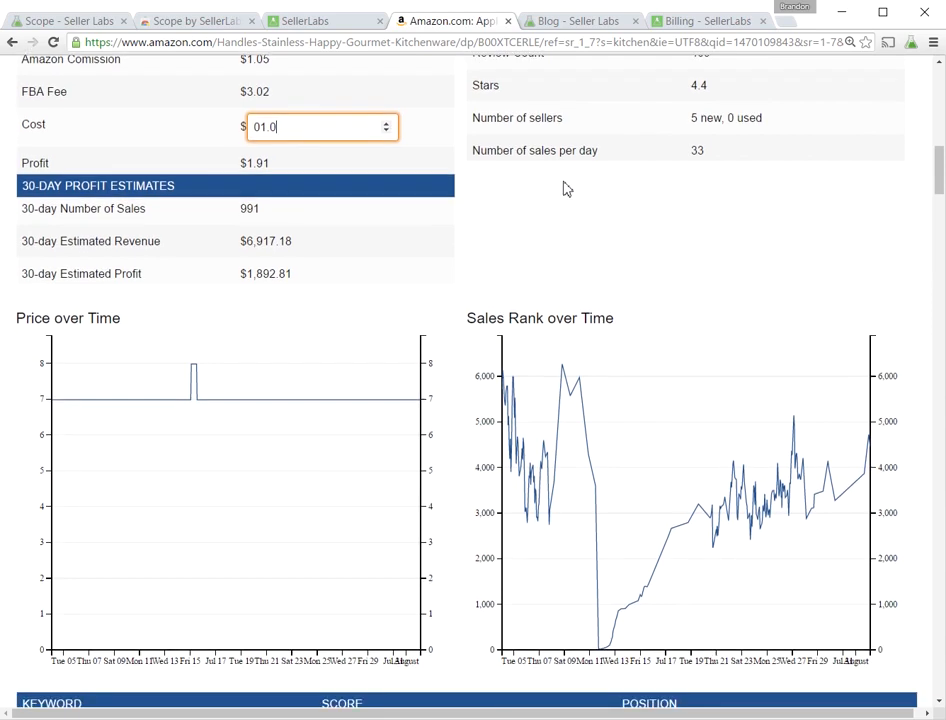
mouse_move(380, 290)
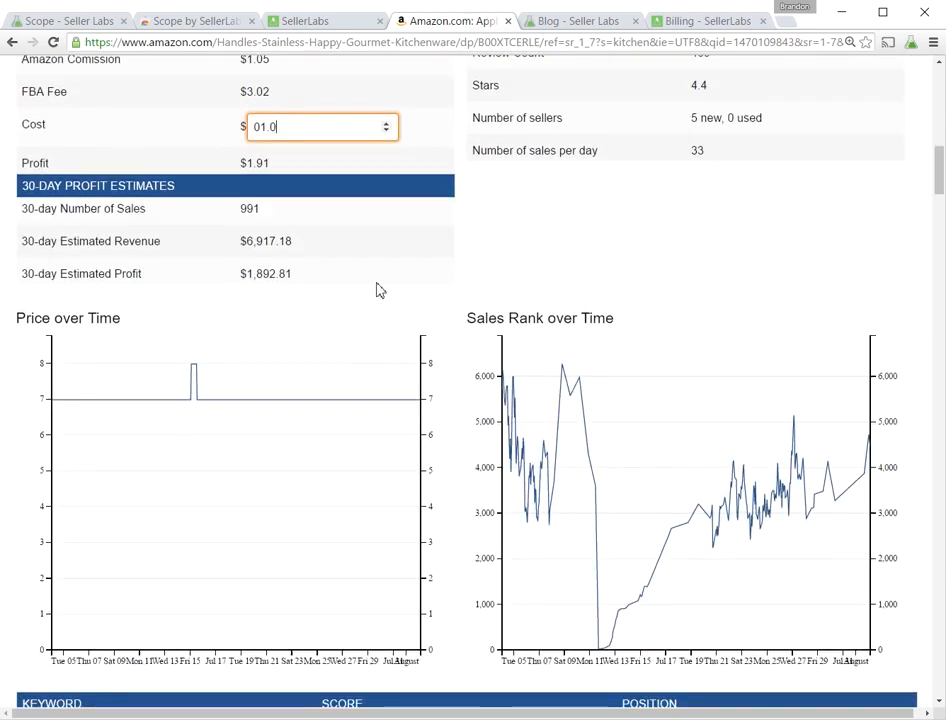
mouse_move(724, 496)
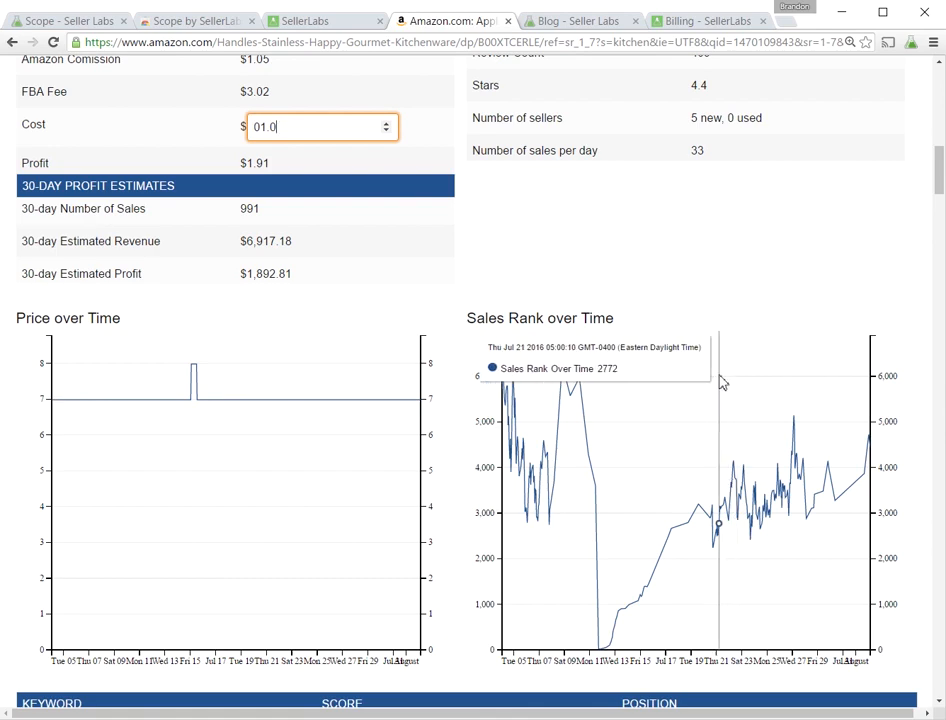
scroll("down", 3)
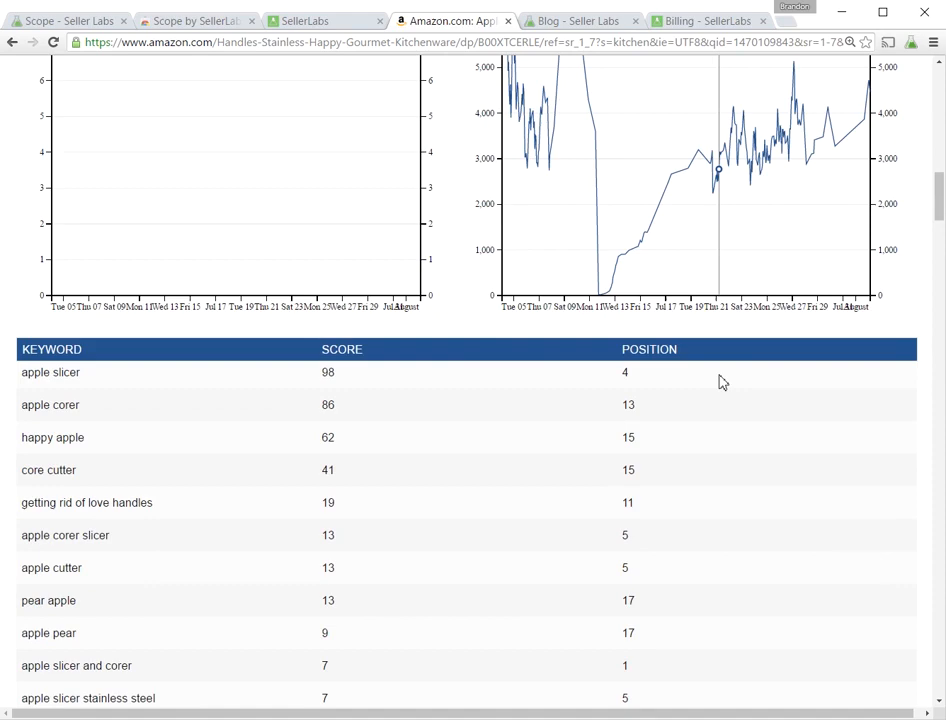
scroll("up", 3)
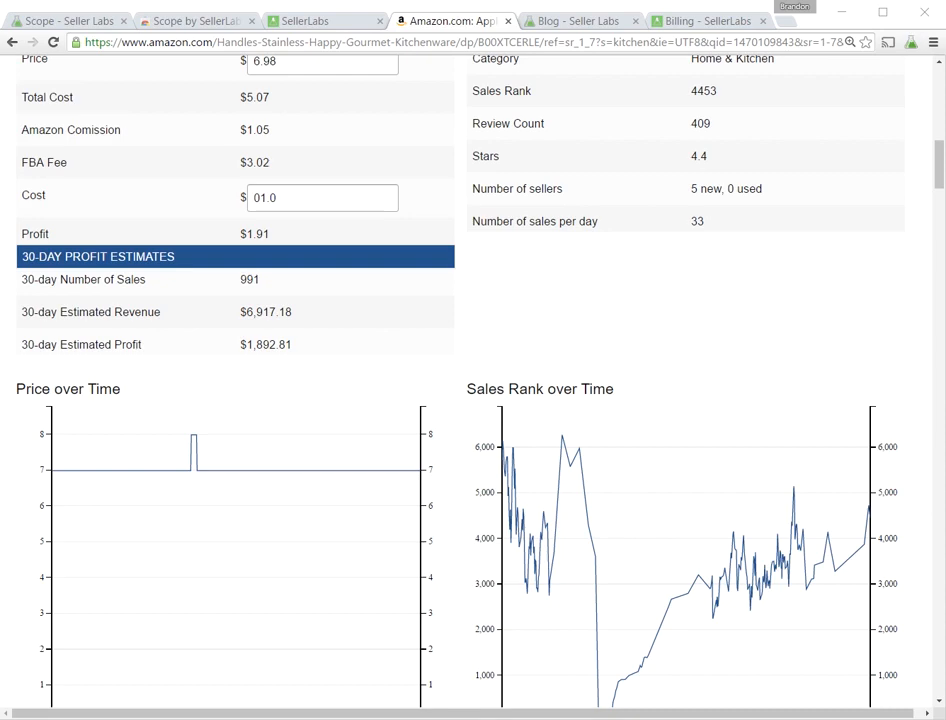
left_click(580, 20)
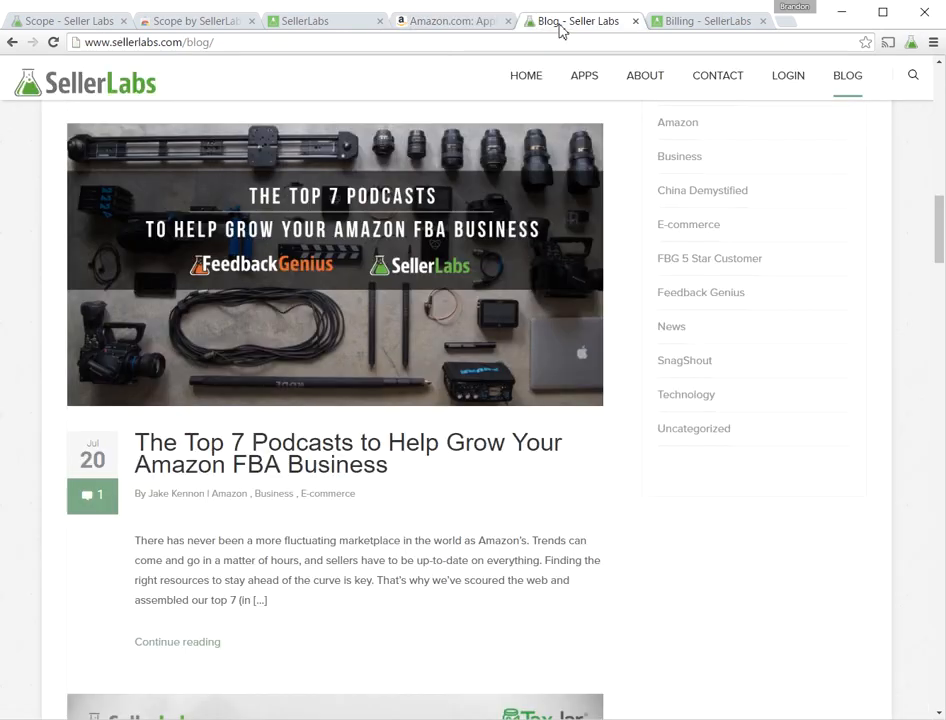